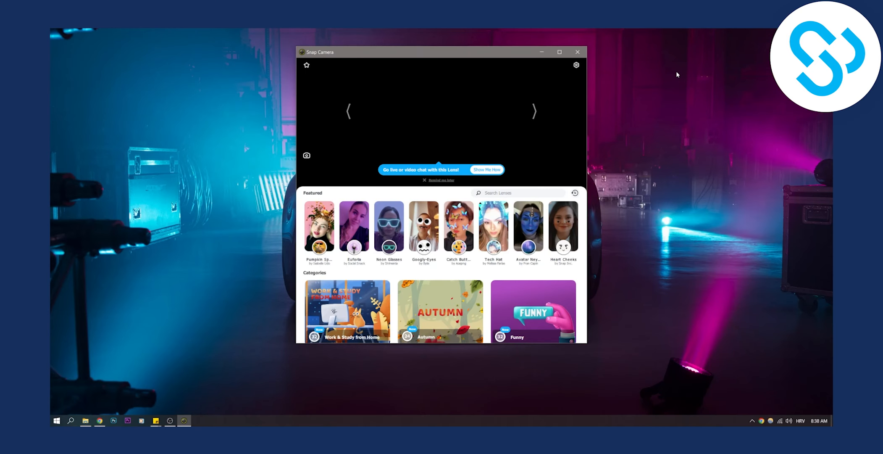
{"action": "mouse_move", "coordinate": [552, 120]}
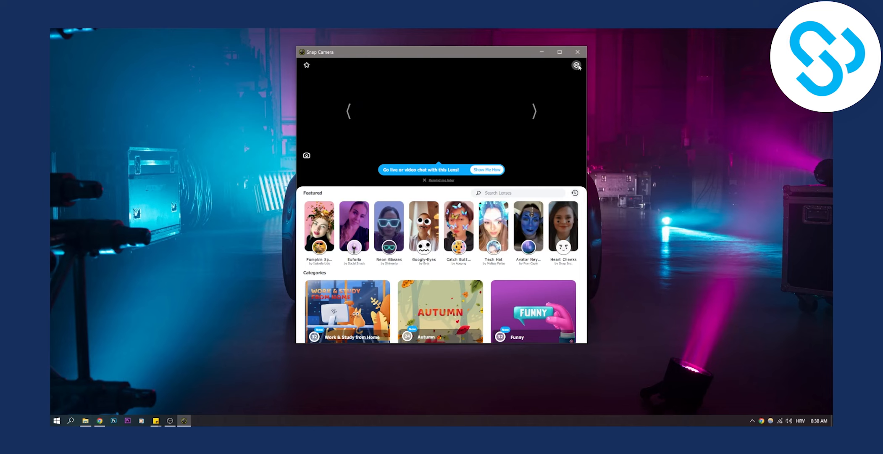
Step: Show the settings page with HD Pro Webcam C920 as the chosen camera
{"action": "left_click", "coordinate": [577, 66]}
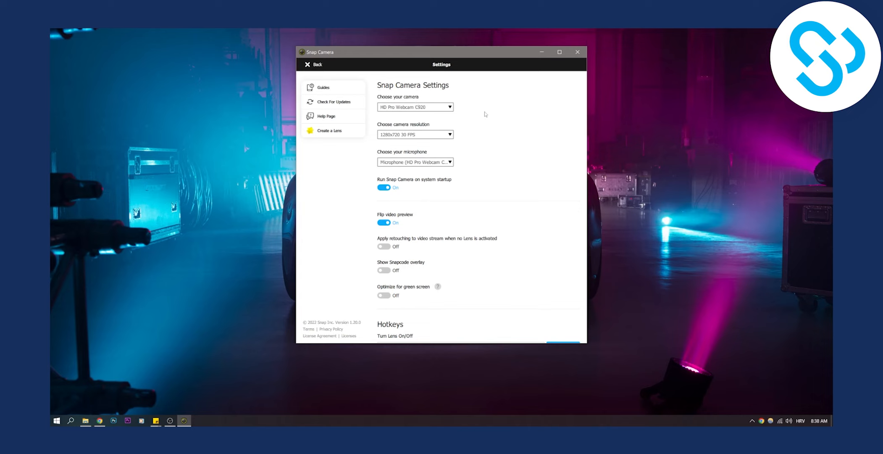
{"action": "mouse_move", "coordinate": [434, 111]}
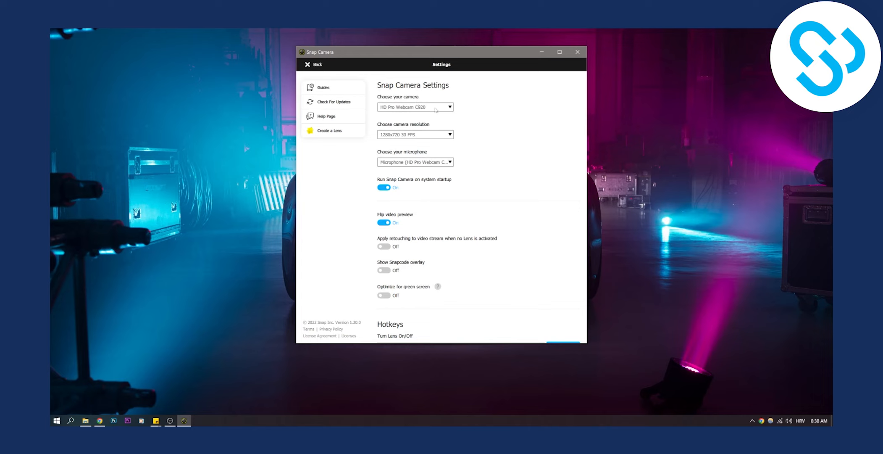
{"action": "mouse_move", "coordinate": [435, 108]}
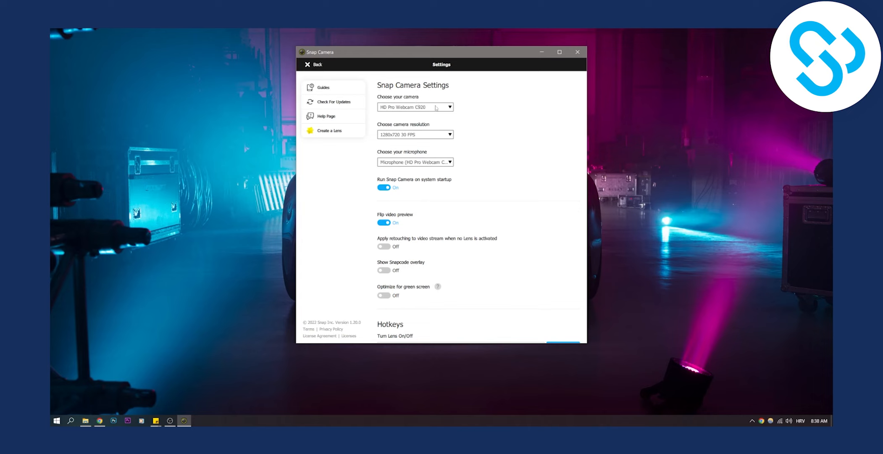
{"action": "mouse_move", "coordinate": [319, 74]}
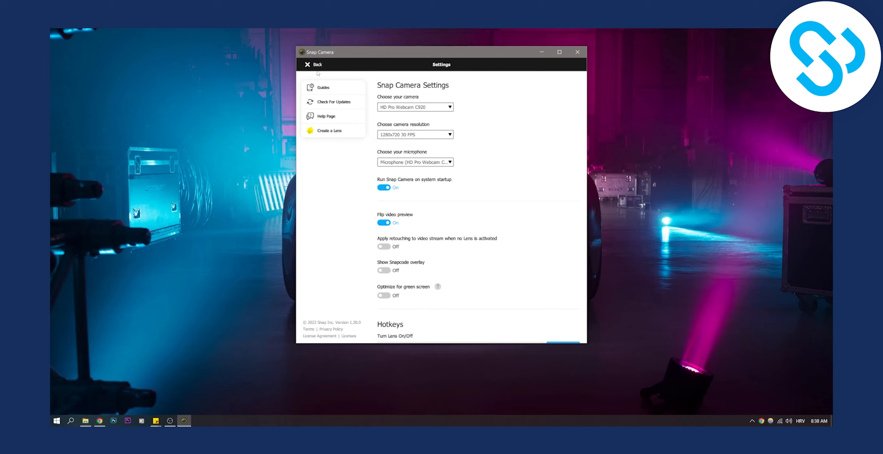
Step: Go back from settings to the lens browser
{"action": "left_click", "coordinate": [313, 64]}
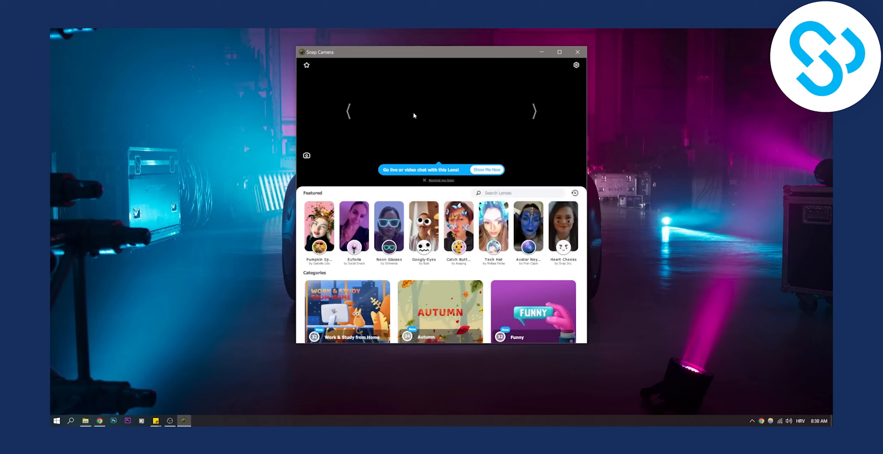
{"action": "mouse_move", "coordinate": [402, 117]}
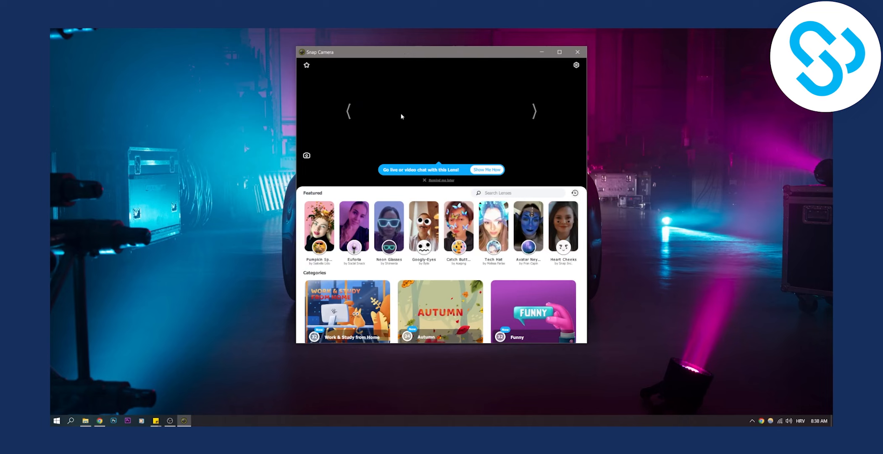
{"action": "mouse_move", "coordinate": [427, 76]}
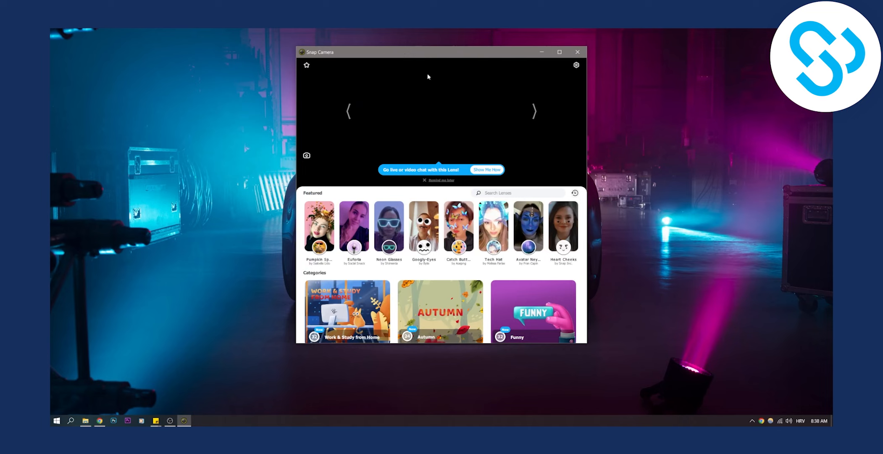
{"action": "mouse_move", "coordinate": [578, 52]}
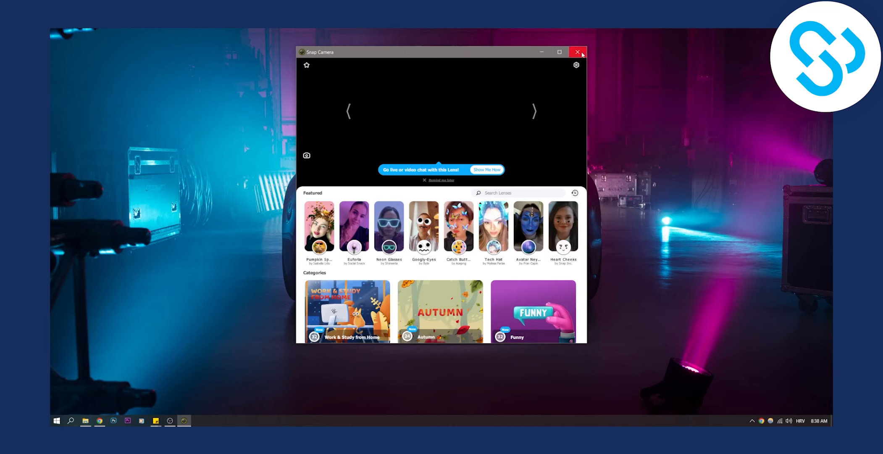
Step: Close Snap Camera and relaunch it from the Start menu's Recently added list
{"action": "left_click", "coordinate": [578, 53]}
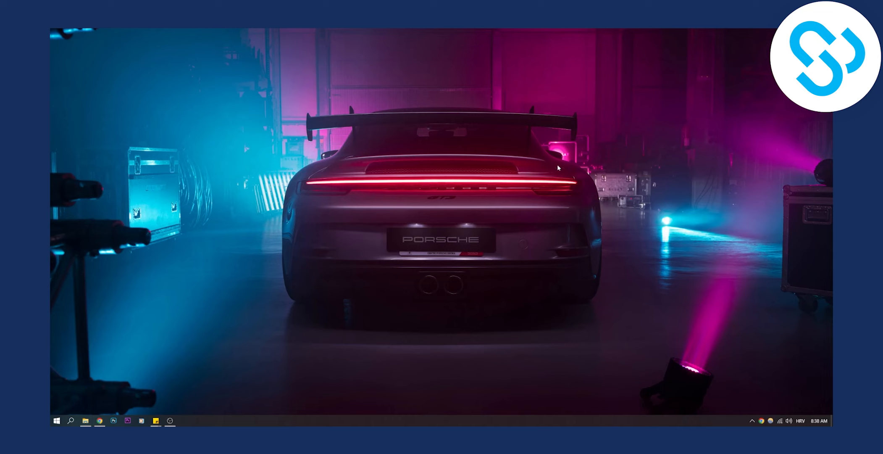
{"action": "left_click", "coordinate": [57, 421]}
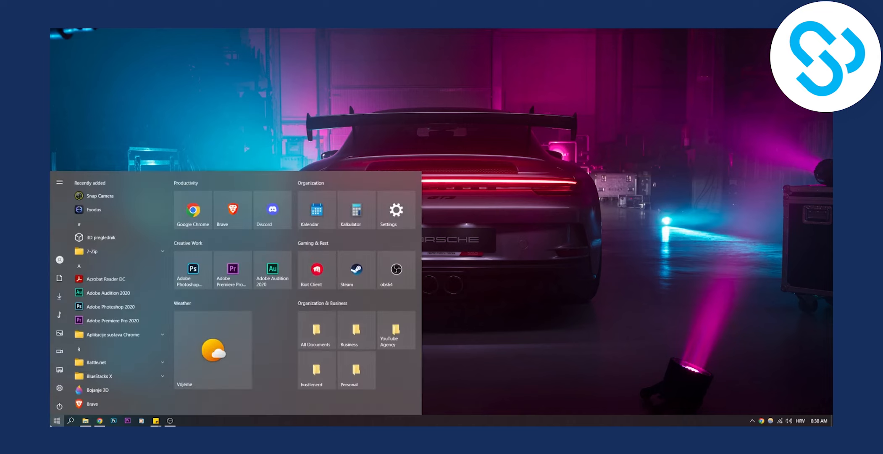
{"action": "left_click", "coordinate": [57, 421]}
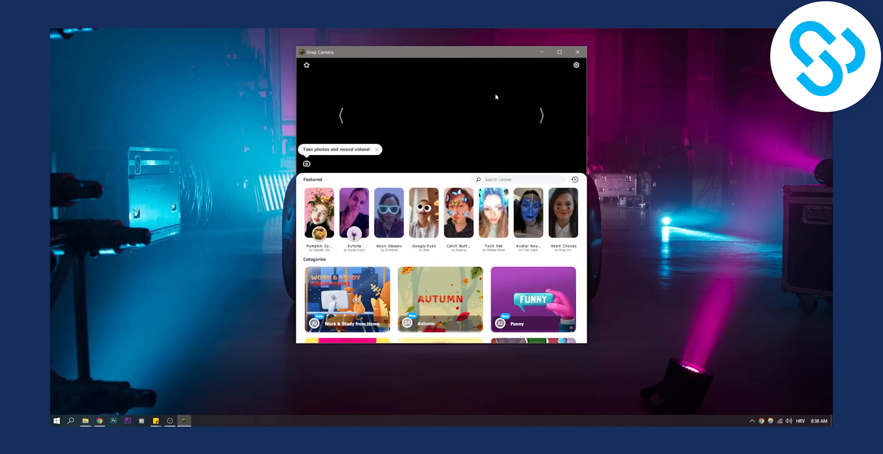
Step: Reopen settings to confirm HD Pro Webcam C920, then go back to the lens browser
{"action": "left_click", "coordinate": [577, 64]}
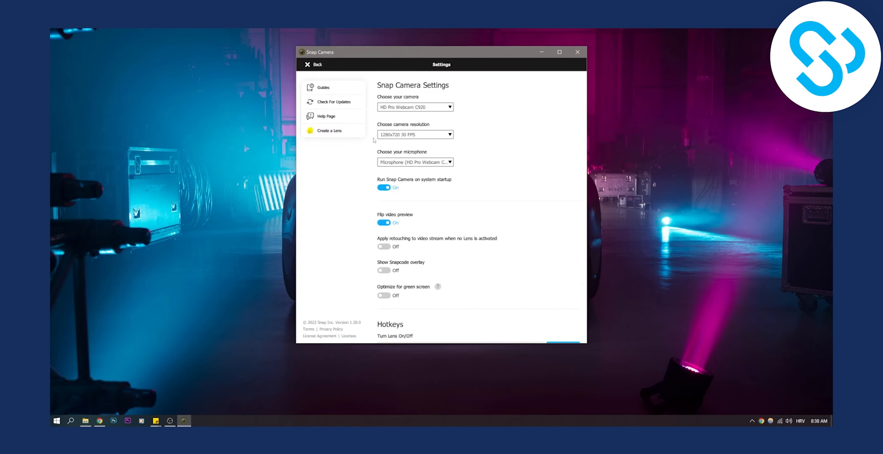
{"action": "left_click", "coordinate": [313, 64]}
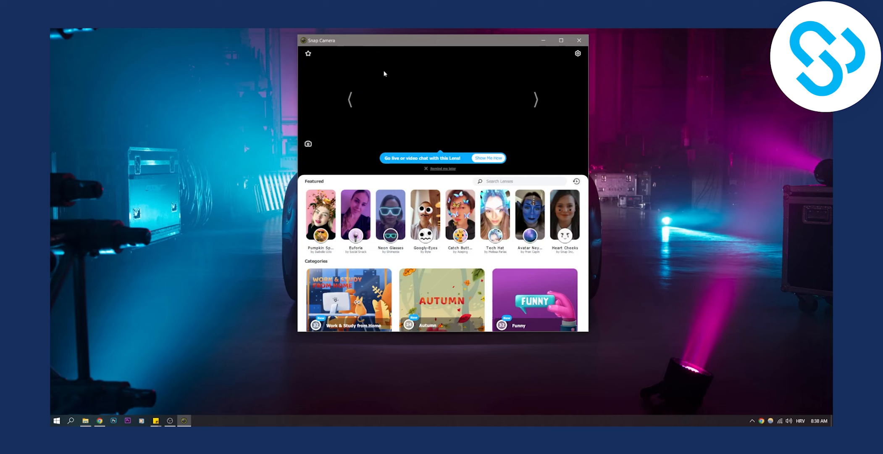
{"action": "mouse_move", "coordinate": [454, 109]}
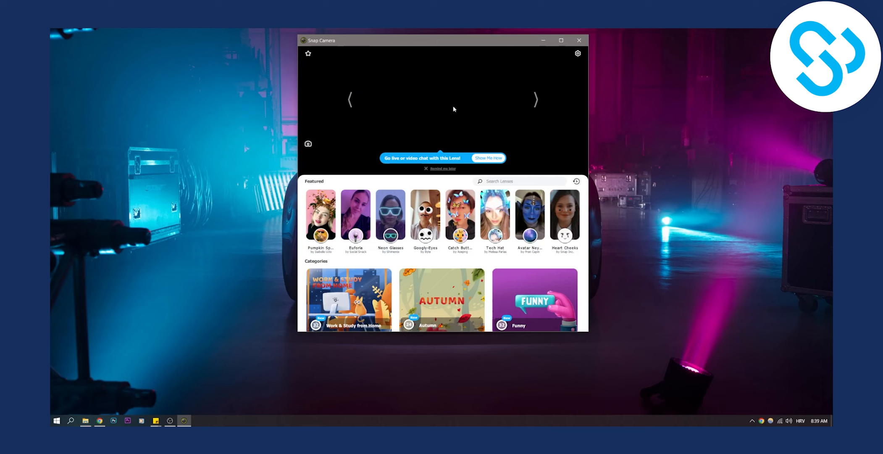
{"action": "mouse_move", "coordinate": [479, 67]}
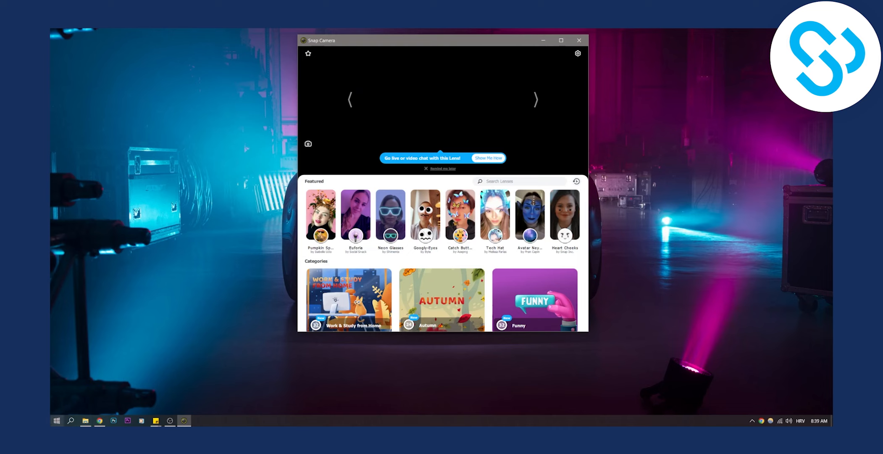
{"action": "mouse_move", "coordinate": [356, 41]}
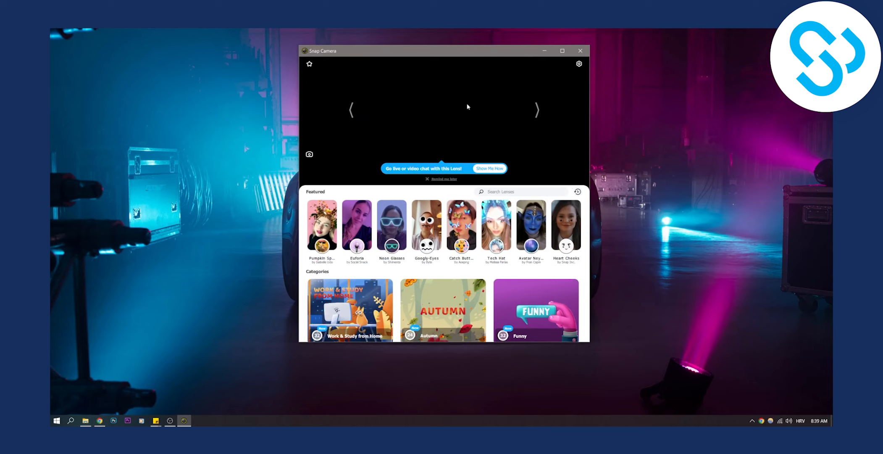
{"action": "mouse_move", "coordinate": [457, 111]}
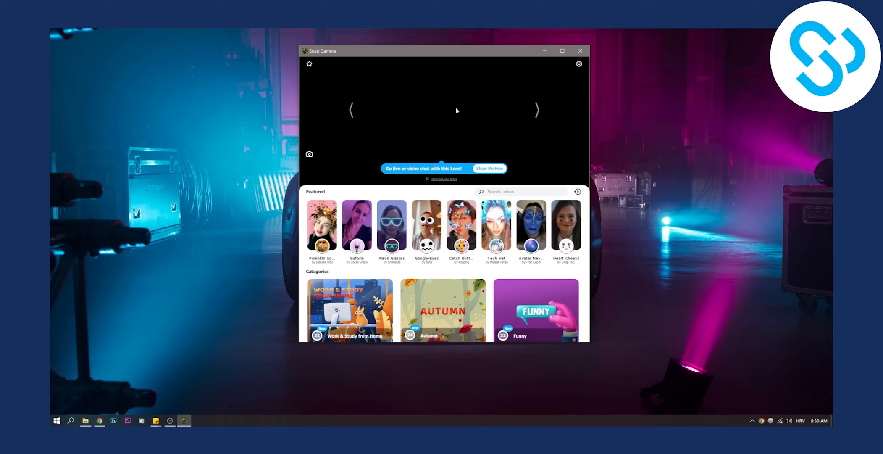